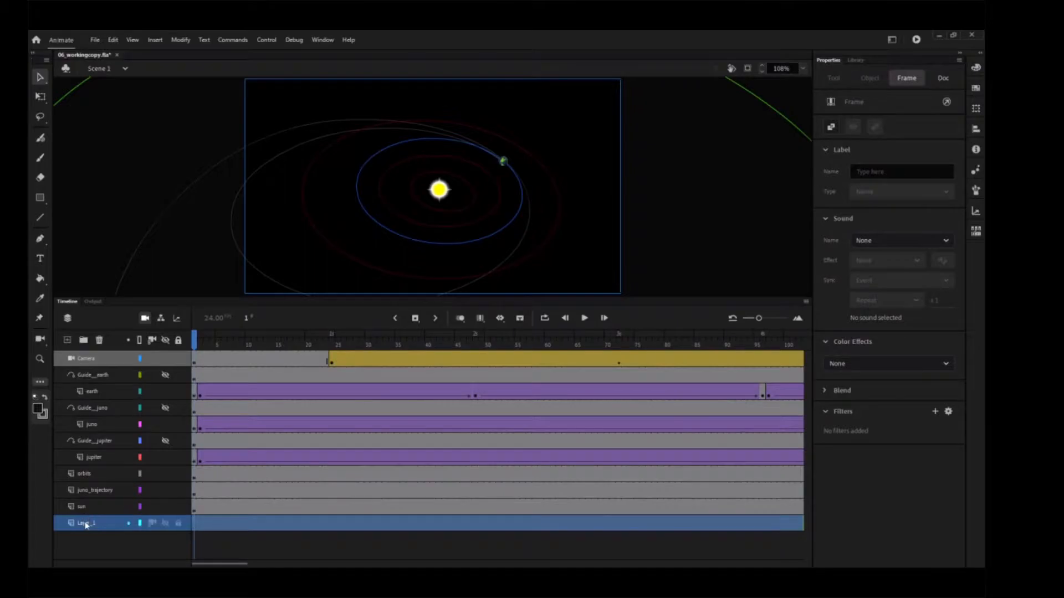
Rename the bottom layer to stars1 and show the document's Library of symbols.
text(stars1)
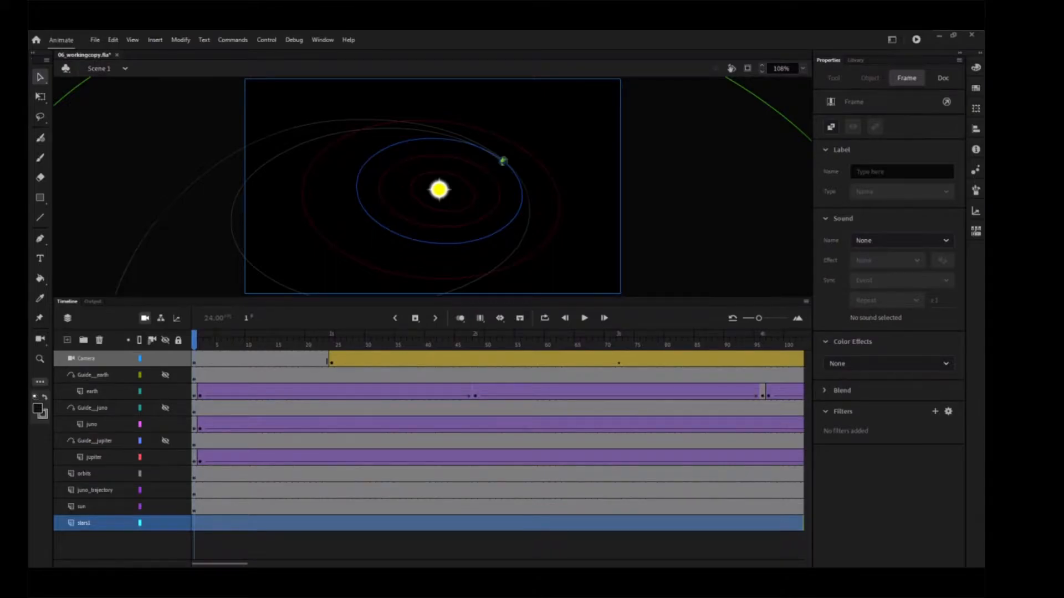
click(856, 60)
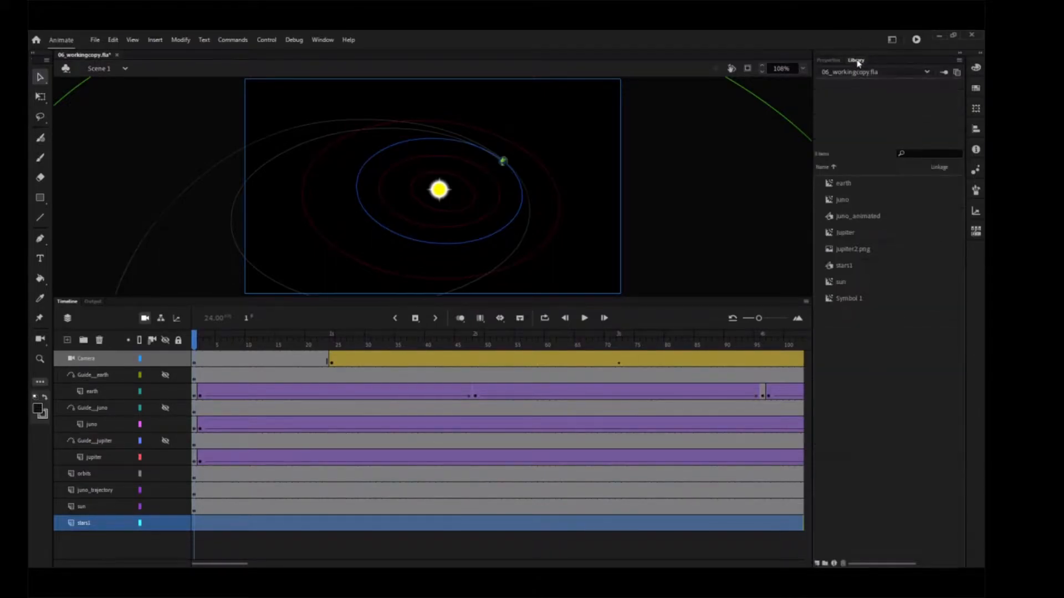
Place the stars1 symbol on the stars1 layer and zoom out to 25 percent to scale it.
click(844, 265)
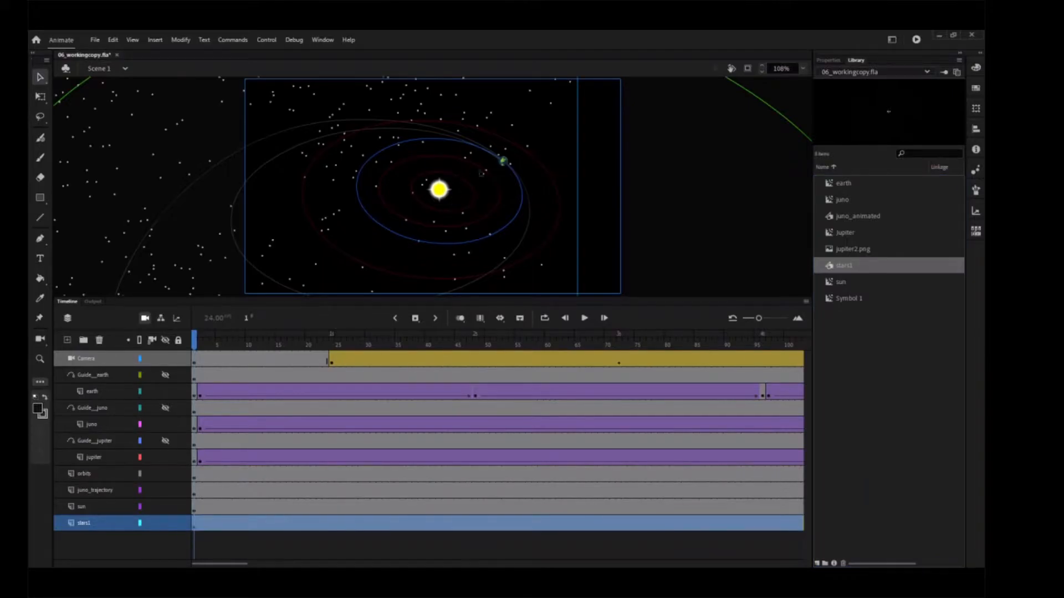
click(793, 68)
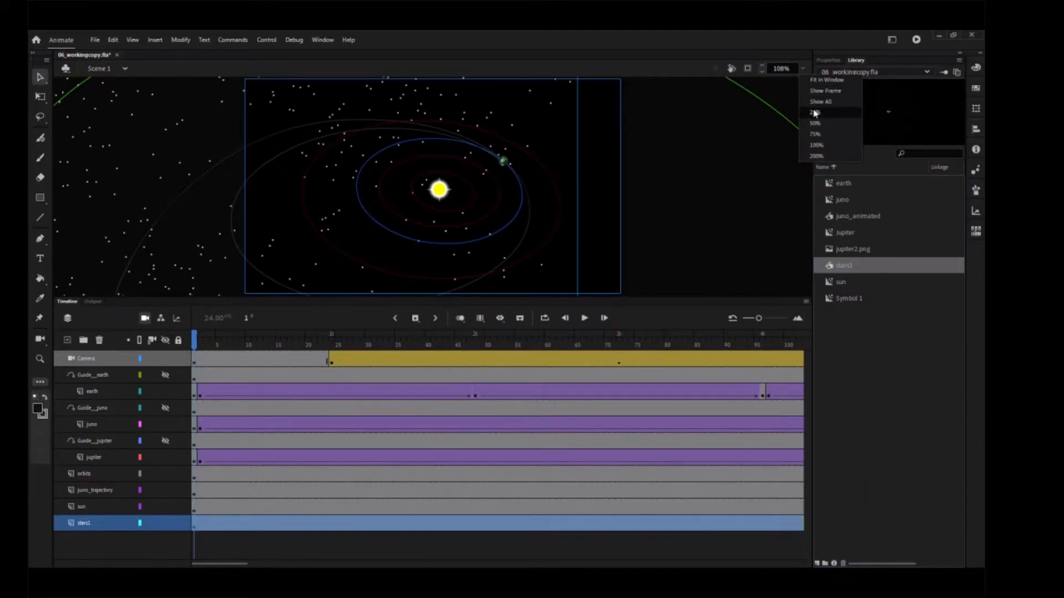
click(814, 123)
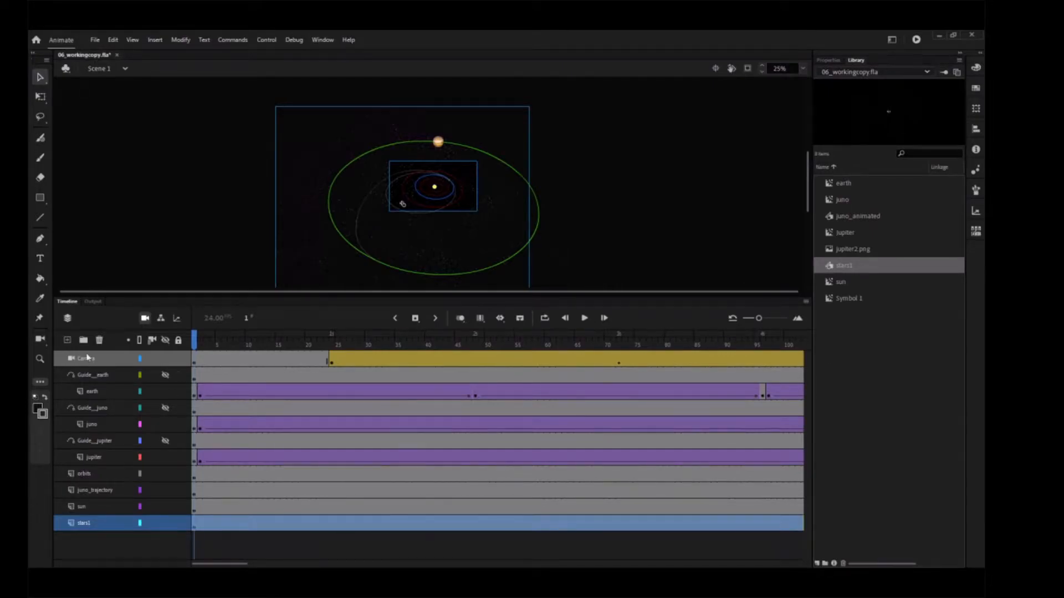
Add a stars2 layer and move it below stars1 in the Timeline.
click(66, 340)
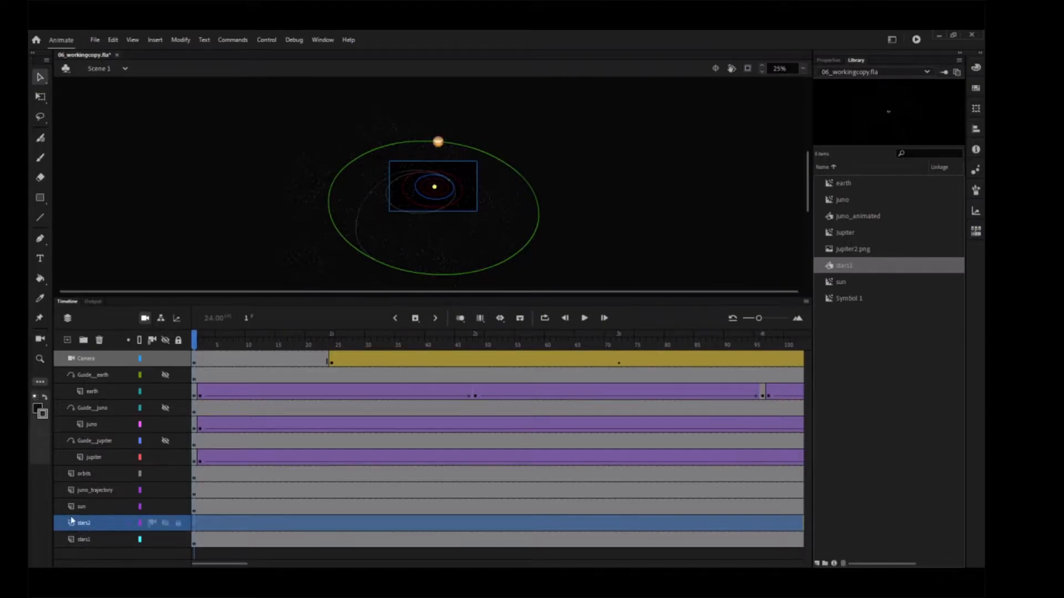
drag(84, 522, 84, 539)
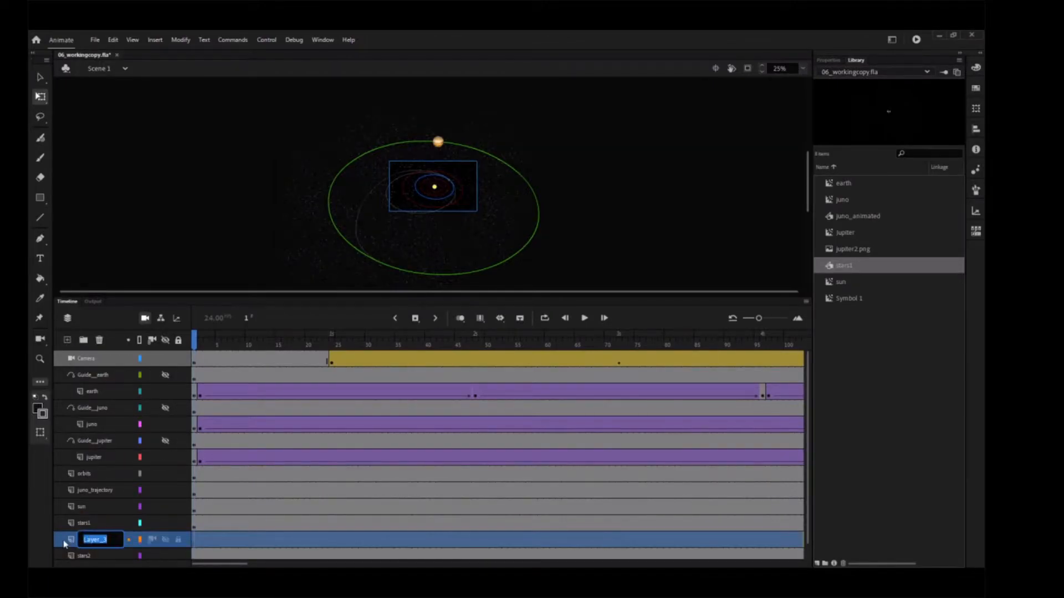
Name the new bottom layer stars3 for the rotated star field copy.
text(stars3)
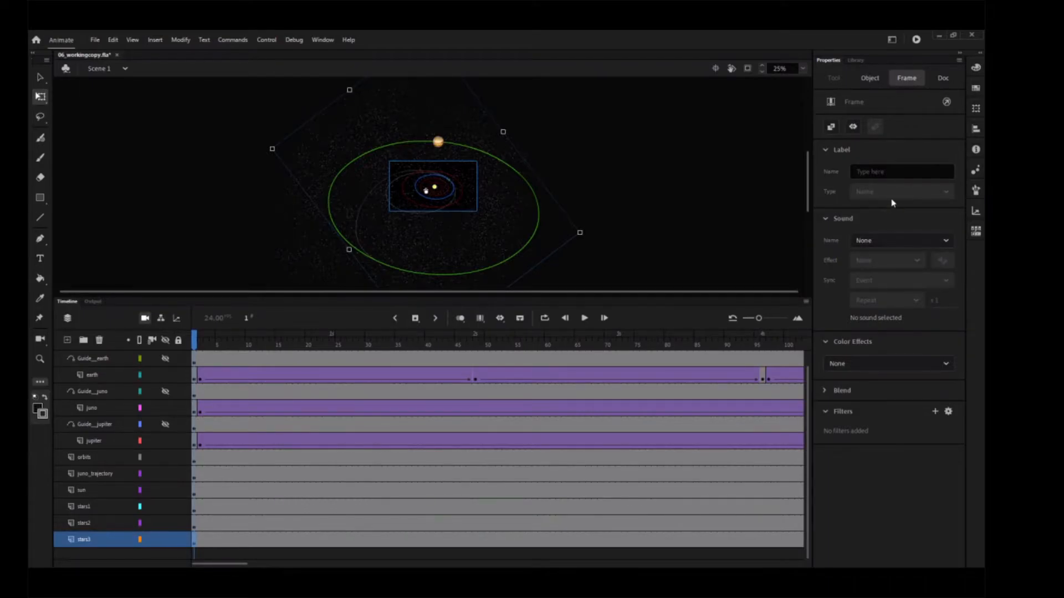
Dim the stars3 star field with a Brightness colour effect of -62%, then deselect it.
click(887, 364)
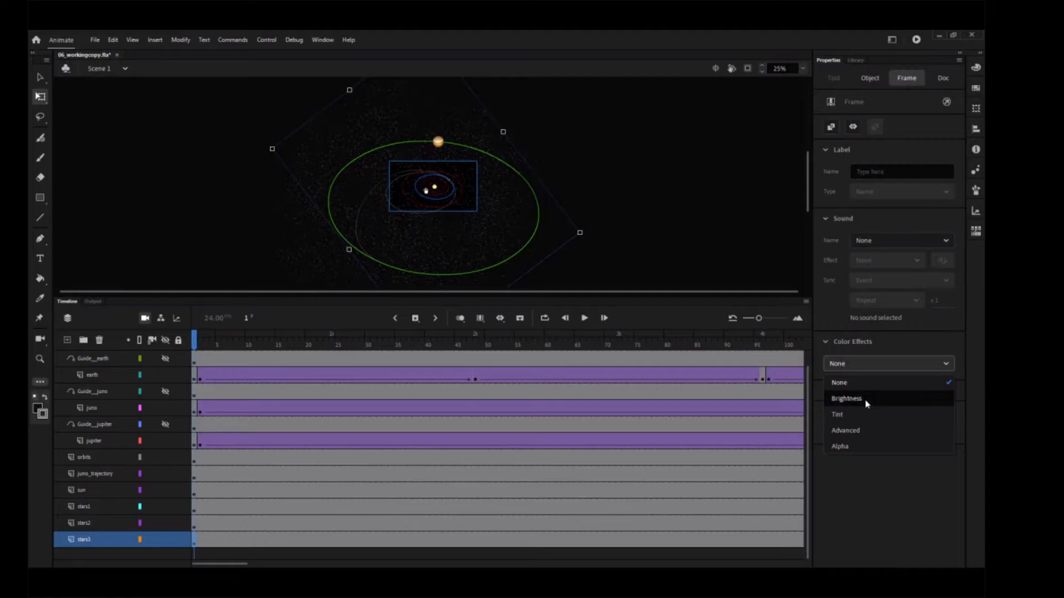
click(846, 398)
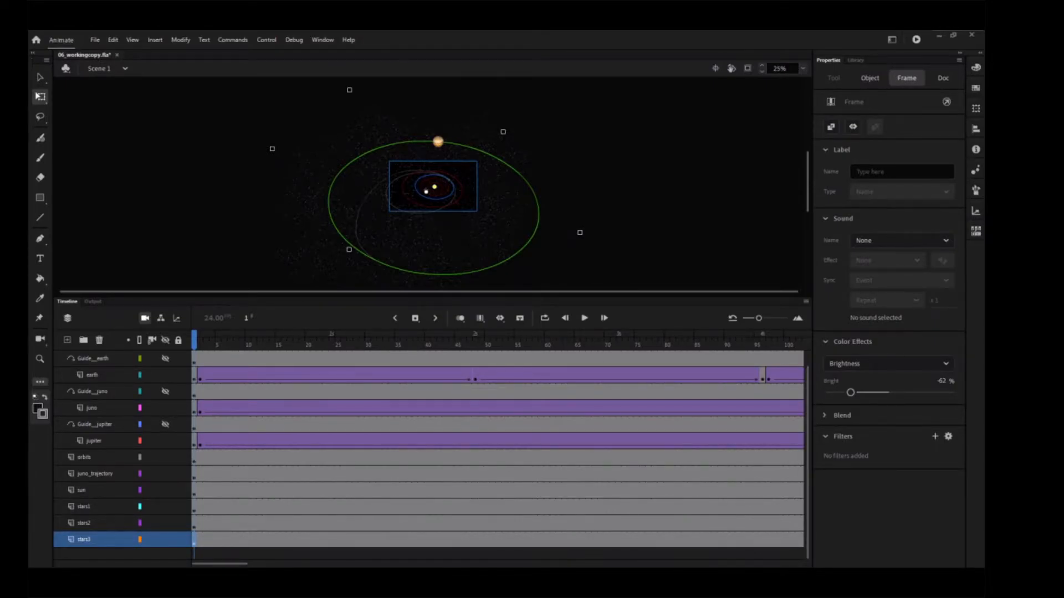
click(802, 68)
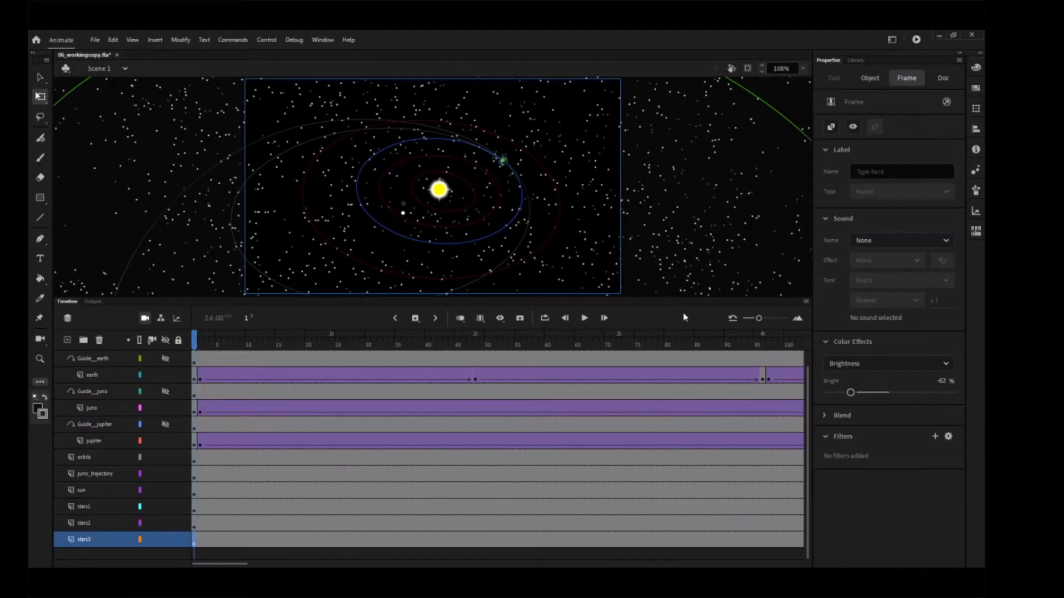
click(941, 78)
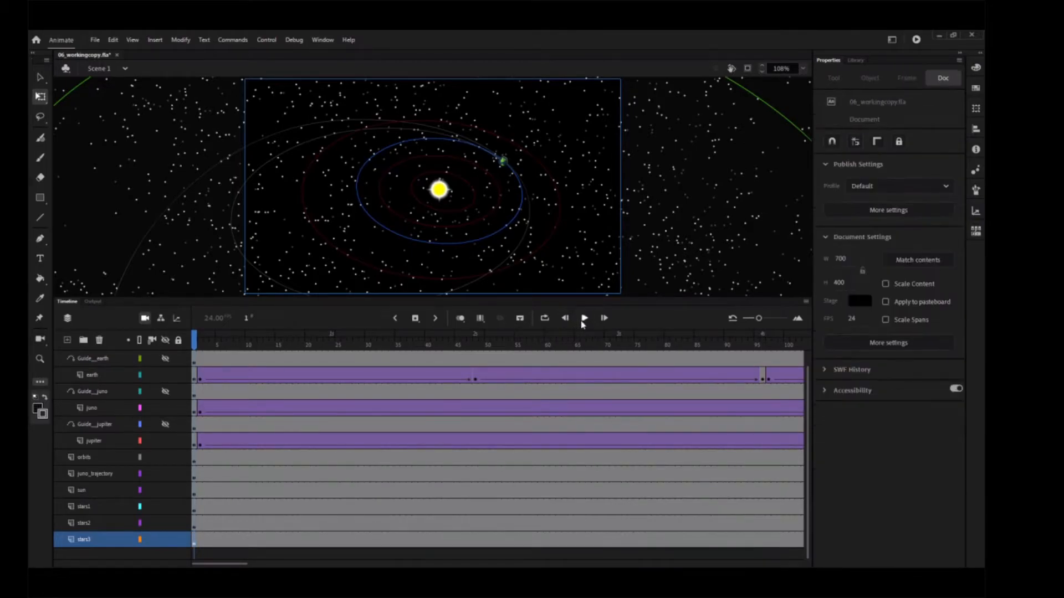
click(584, 318)
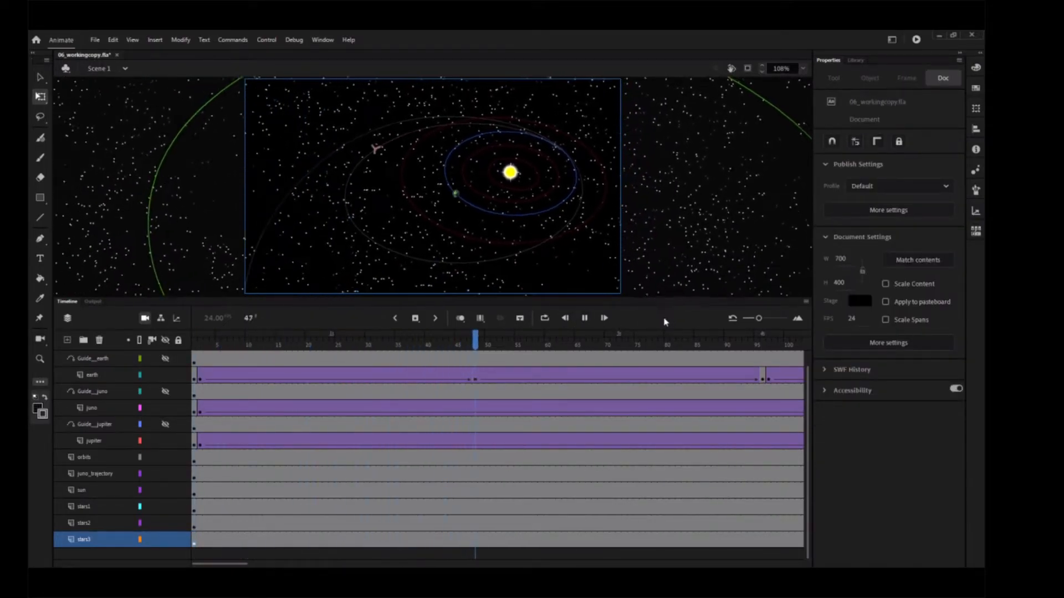
click(584, 318)
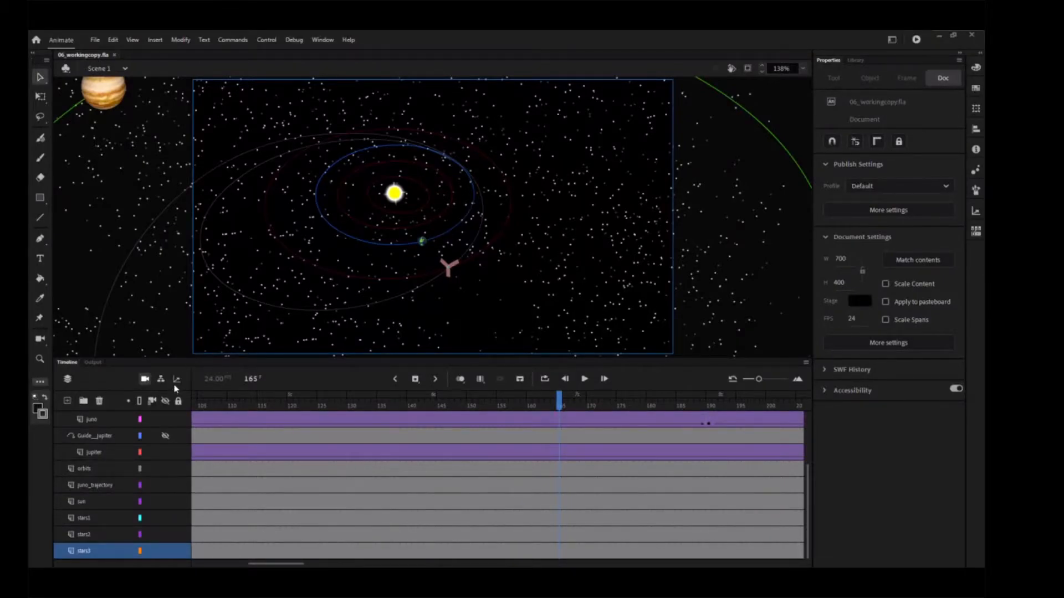
Show the Layer Depth settings listing every layer at depth 0.
click(176, 378)
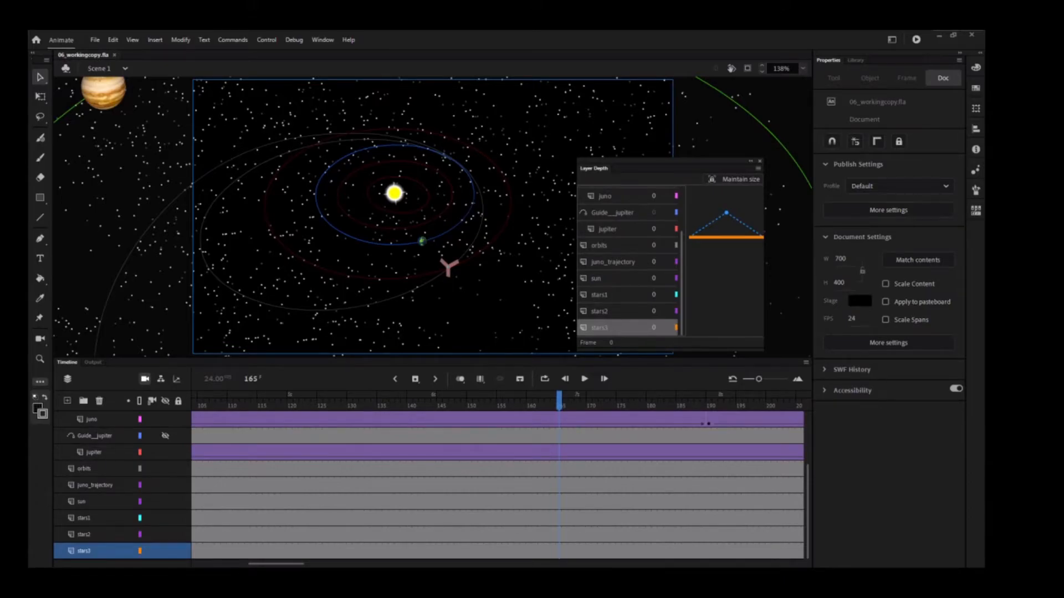
mouse_move(921, 156)
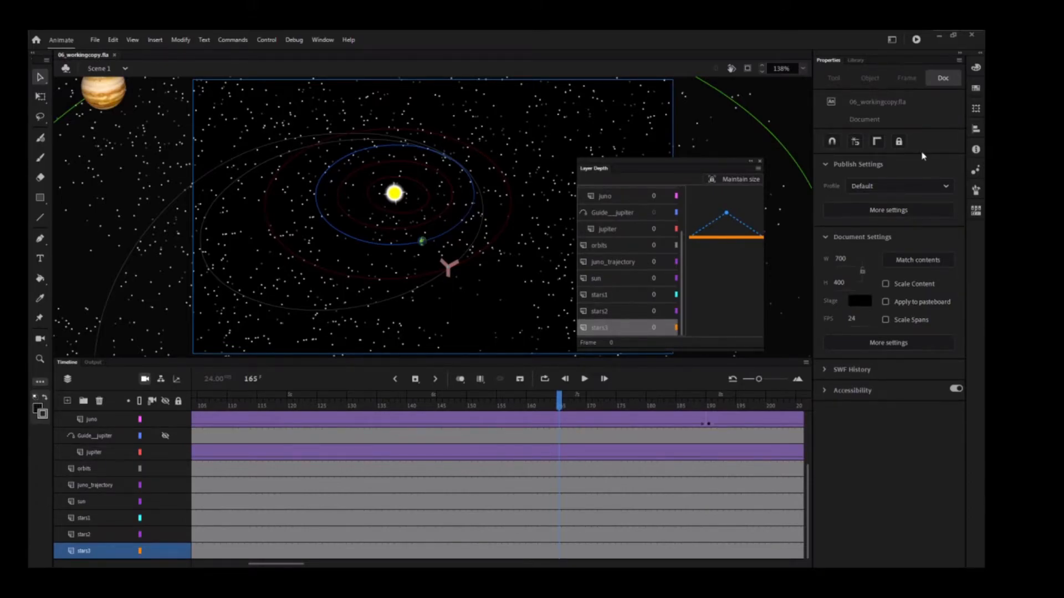
click(802, 68)
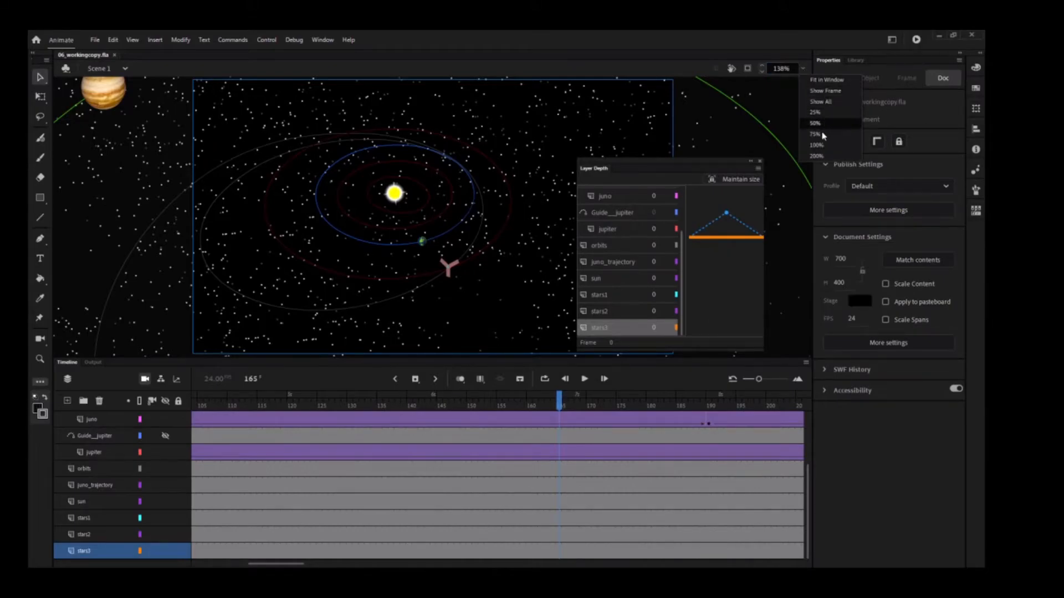
Set the view to 100 percent and give stars3 depth 500 and stars2 depth 300.
click(815, 144)
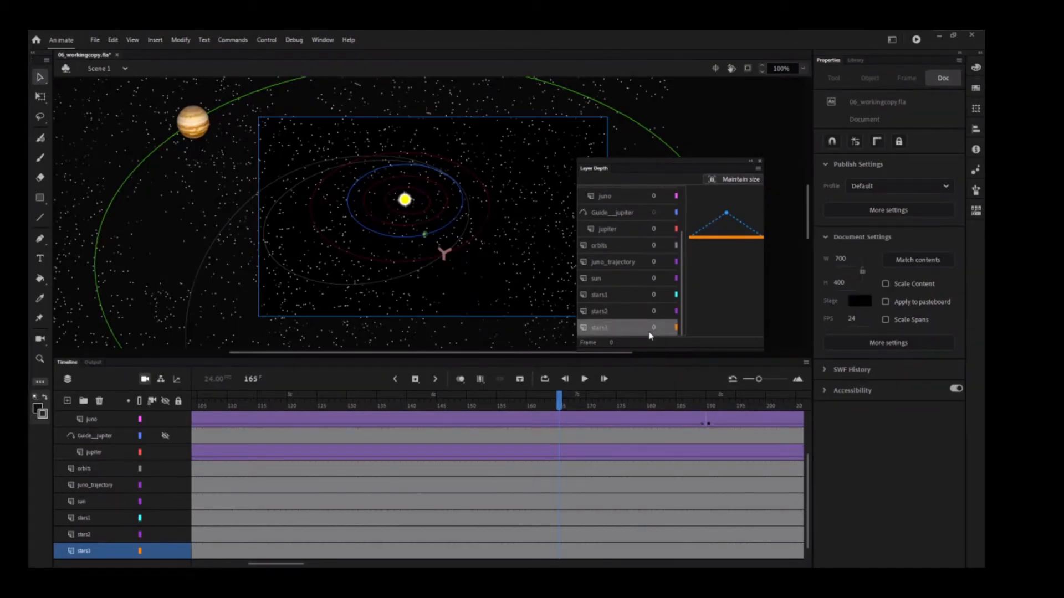
click(654, 327)
text(500)
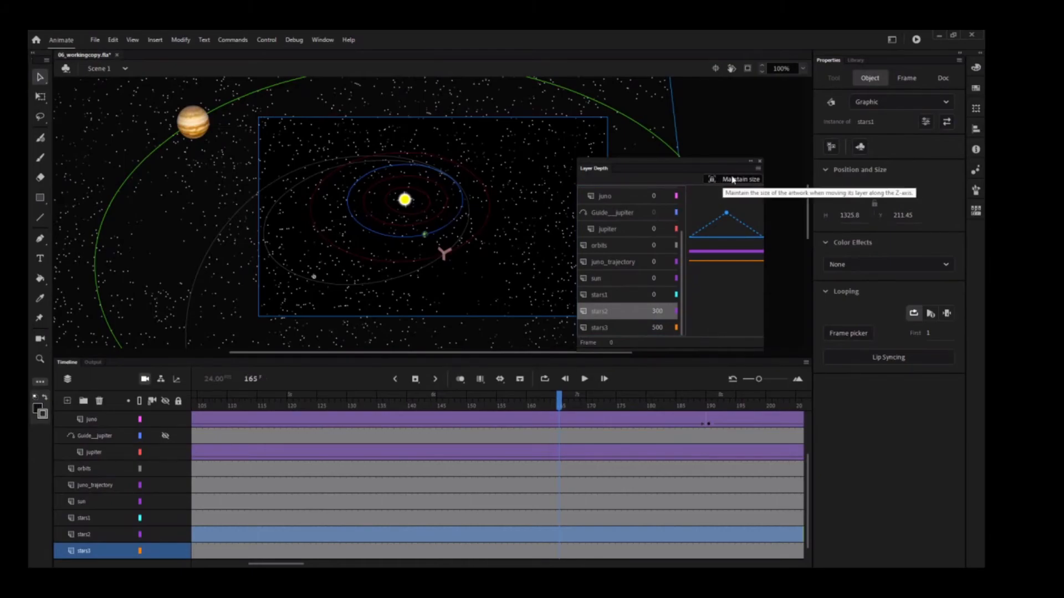
mouse_move(735, 181)
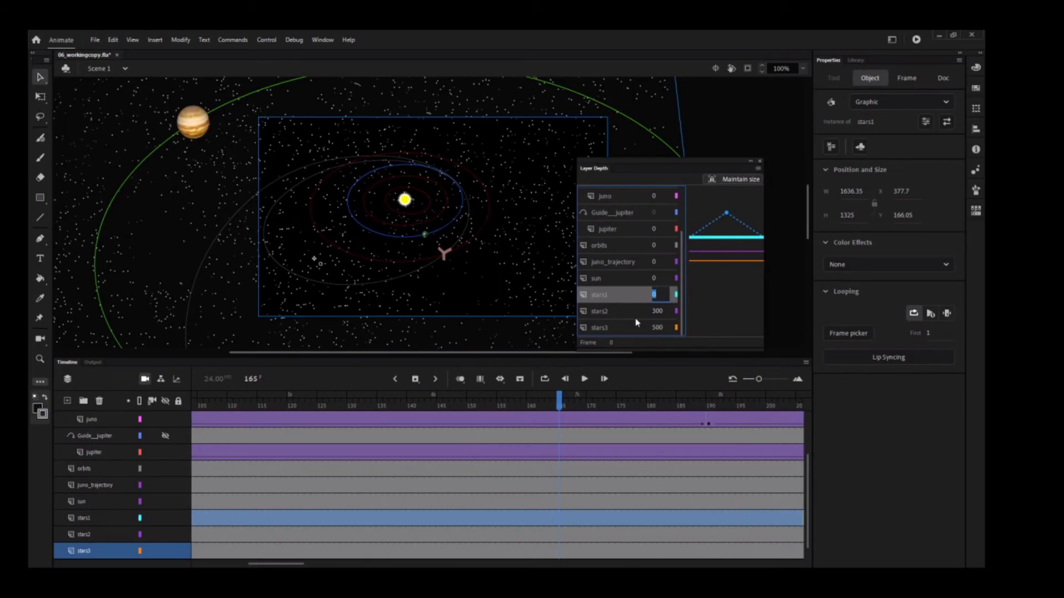
Set stars1 to depth 150 and close the Layer Depth settings.
text(150)
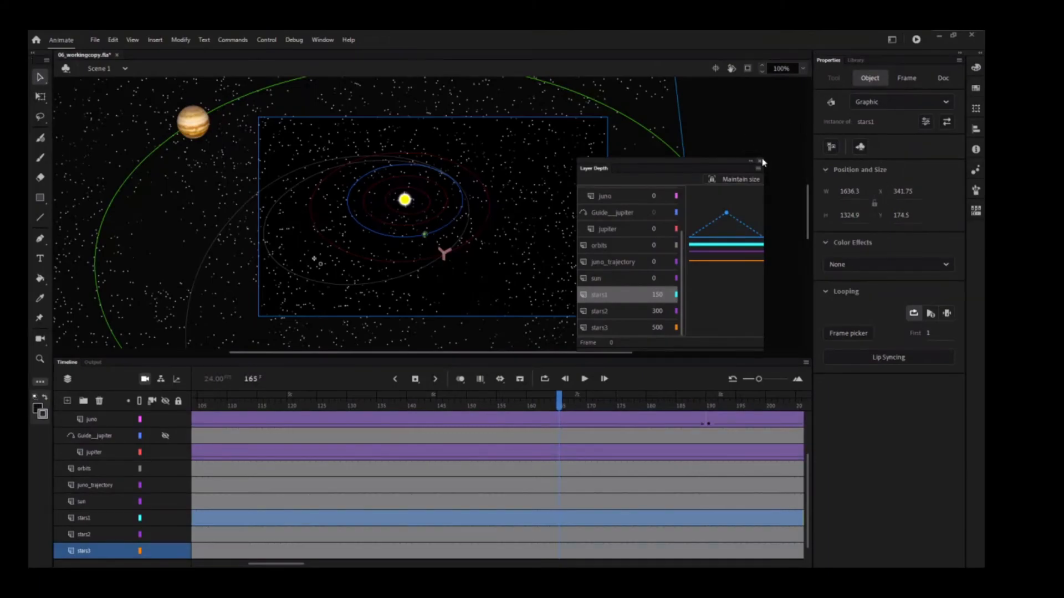
click(758, 162)
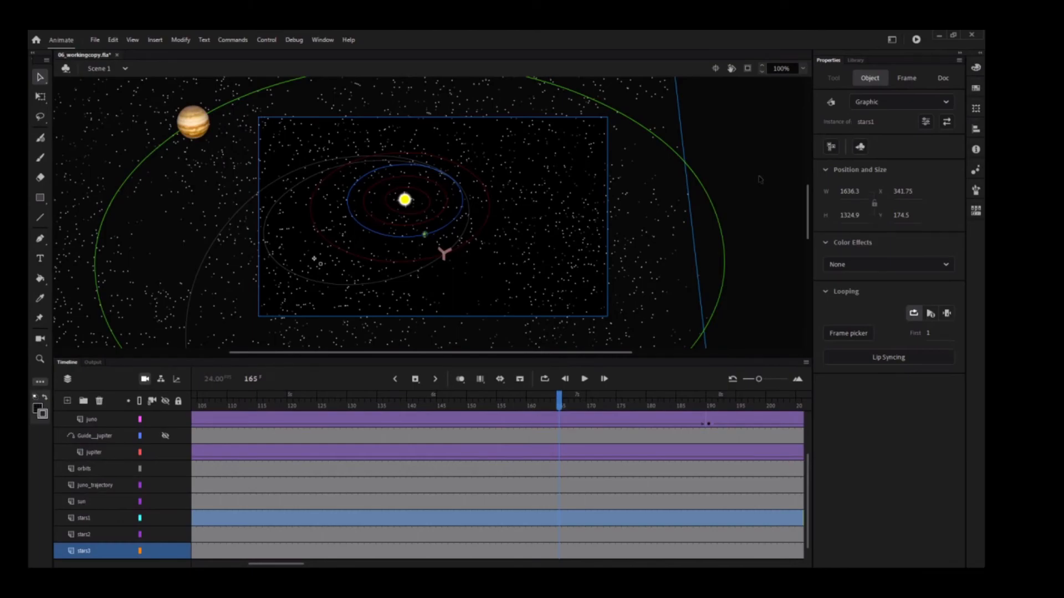
mouse_move(742, 186)
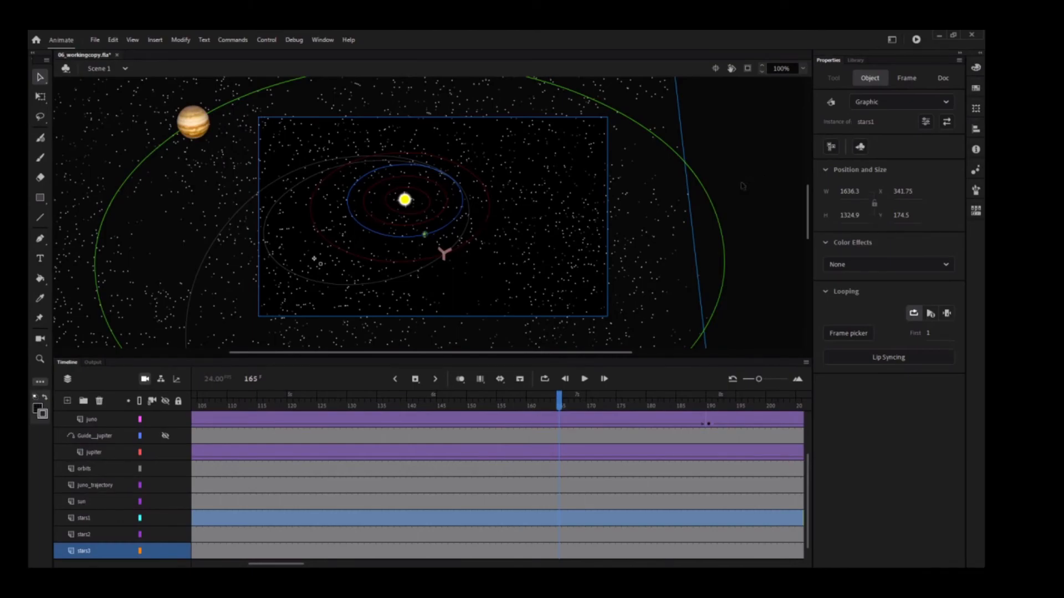
Play the animation to preview the star layers' parallax as the camera nears Jupiter.
click(564, 379)
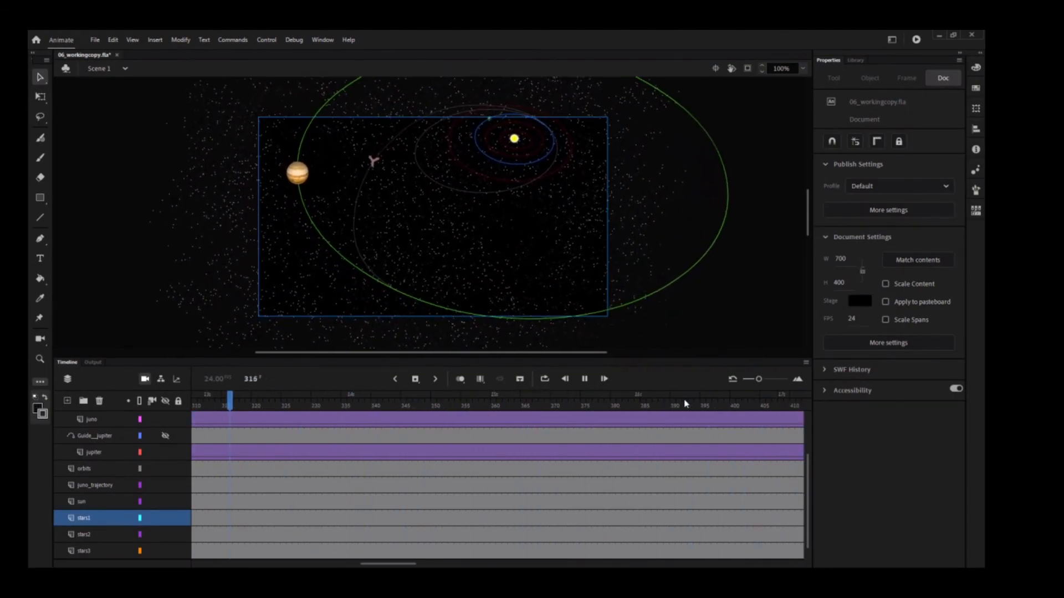
click(519, 401)
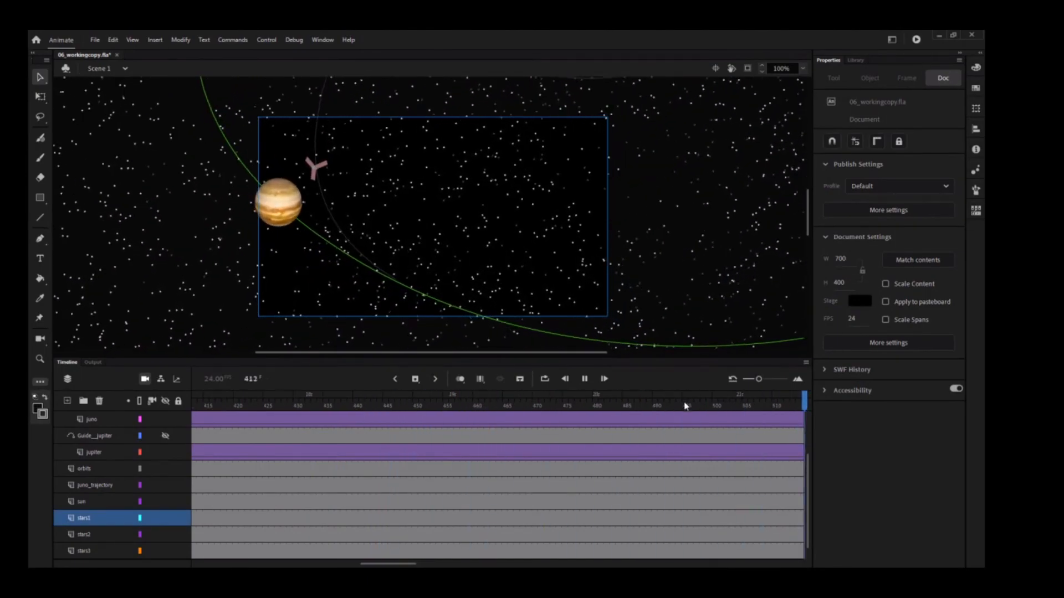
click(482, 402)
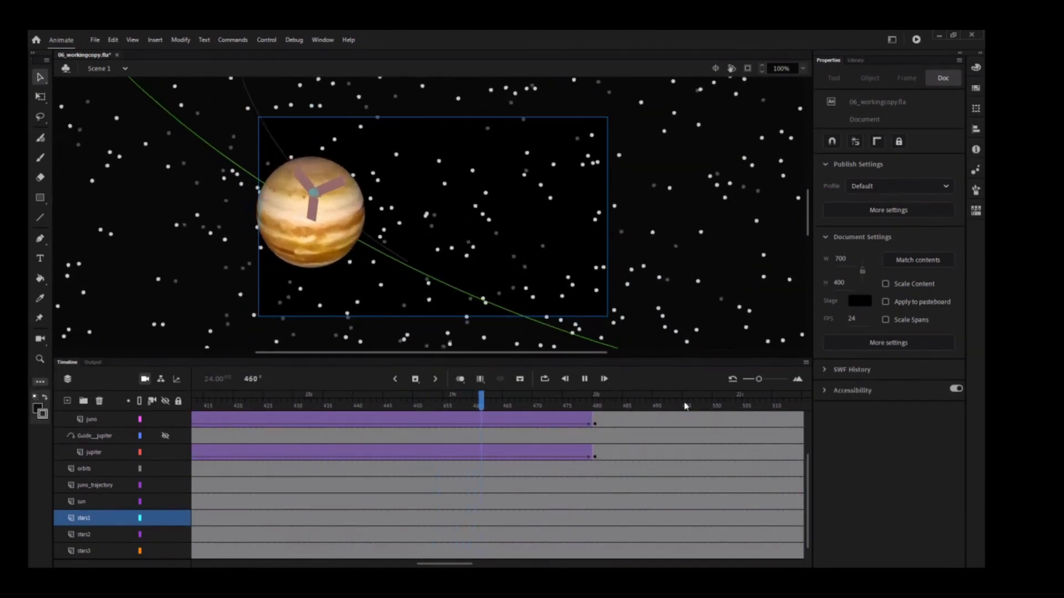